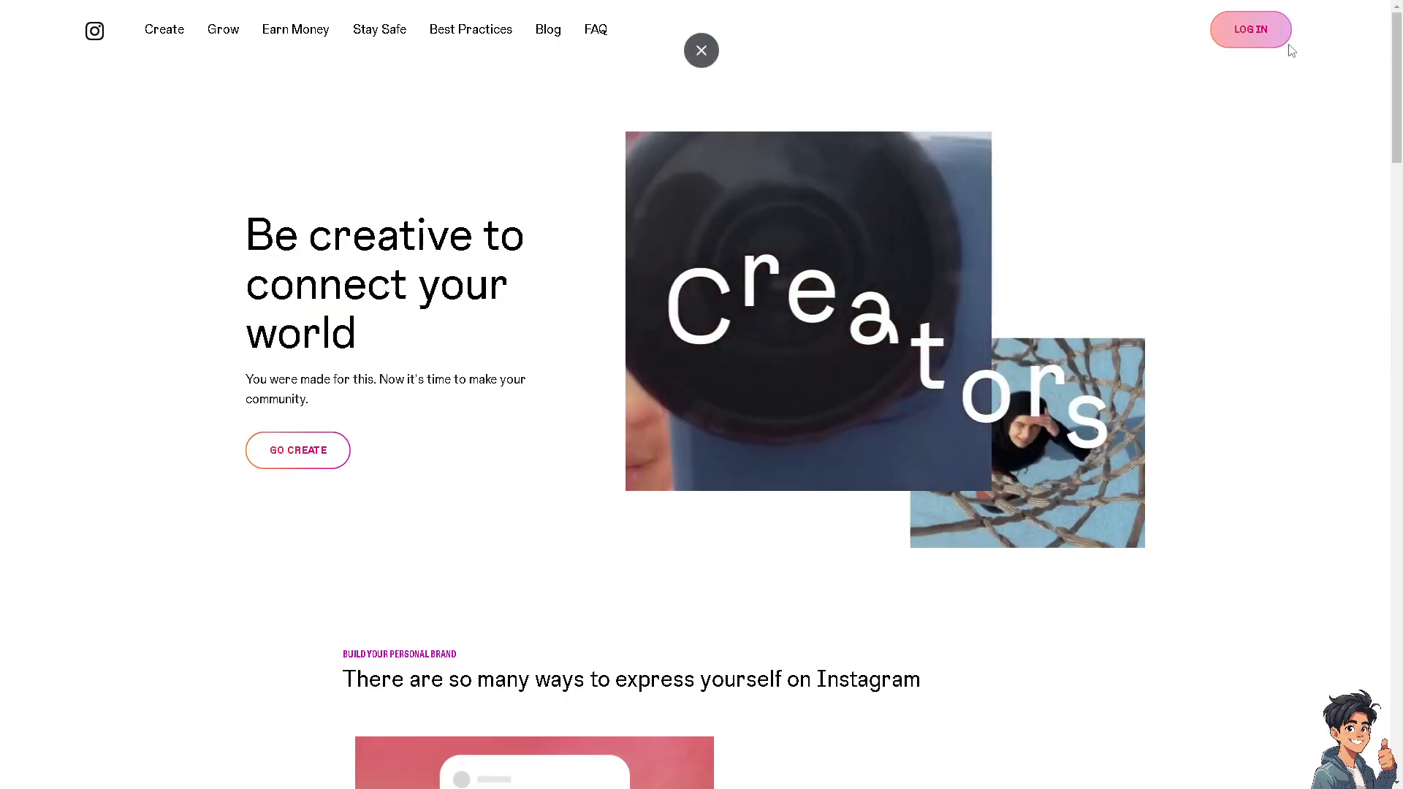
- Go from the Instagram creators page to the login form via LOG IN
{"action": "left_click", "coordinate": [1249, 29]}
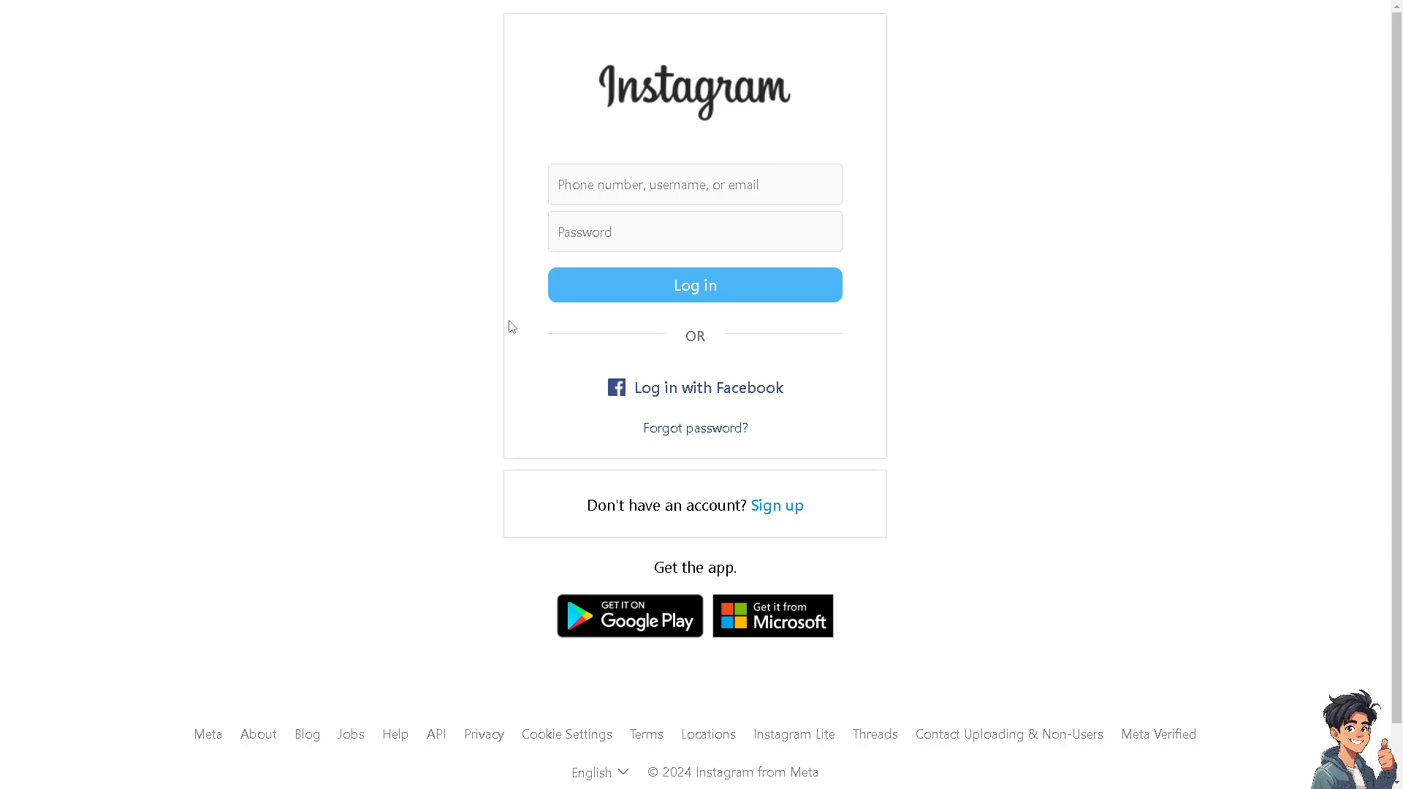
{"action": "mouse_move", "coordinate": [784, 516]}
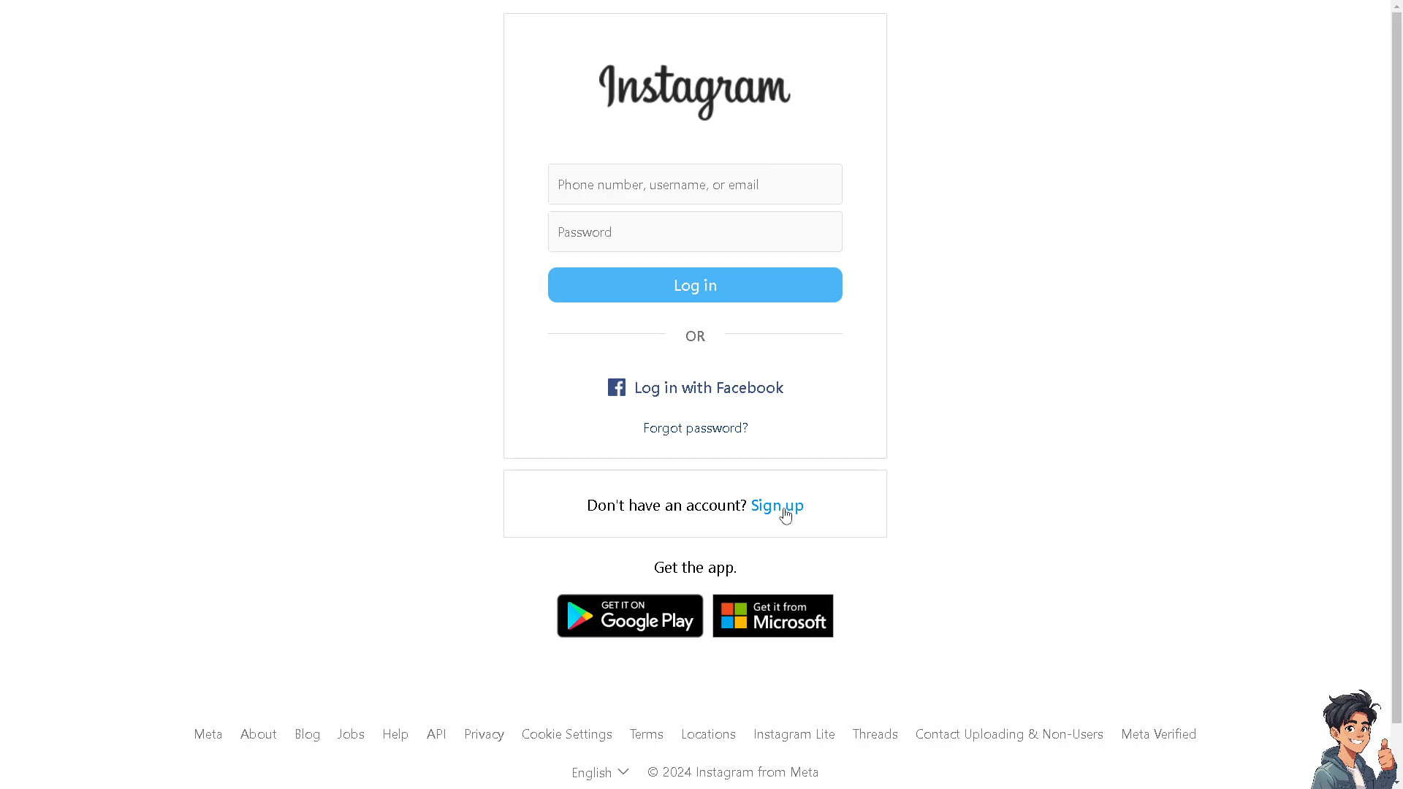
{"action": "left_click", "coordinate": [774, 506]}
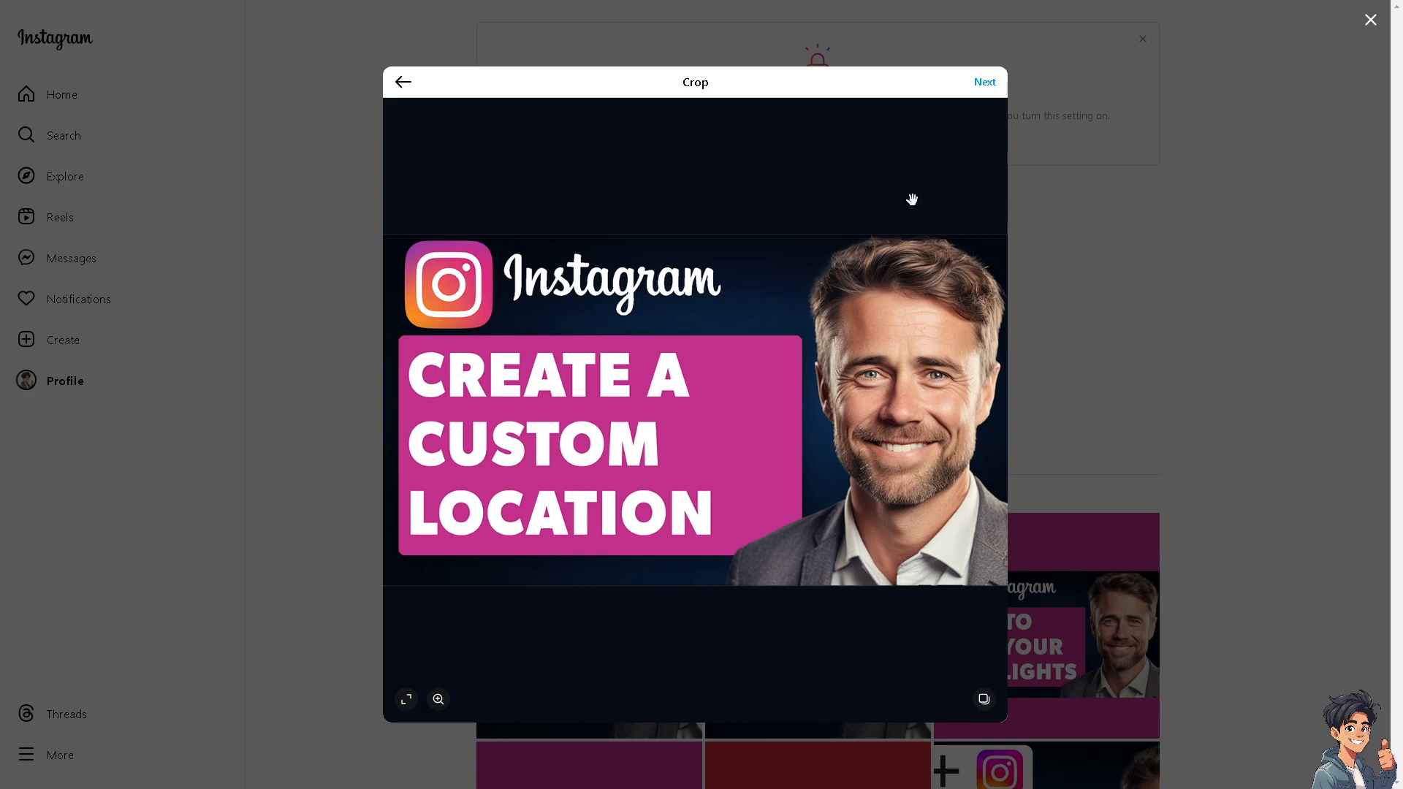
- Advance the post draft past crop and filters to the caption step via Next
{"action": "left_click", "coordinate": [983, 82]}
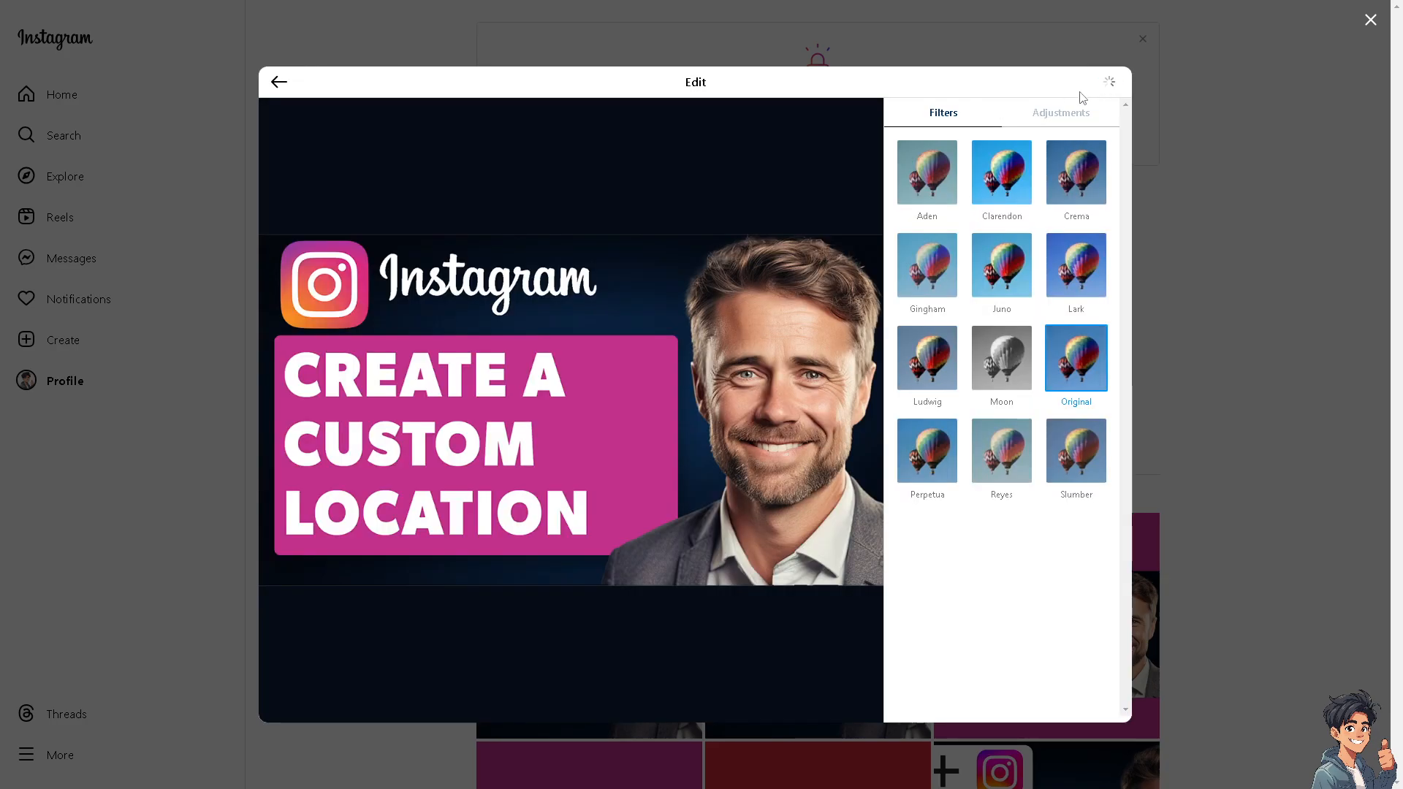
{"action": "left_click", "coordinate": [1108, 82]}
{"action": "type", "text": "How To Create a Custom Location in Instagram"}
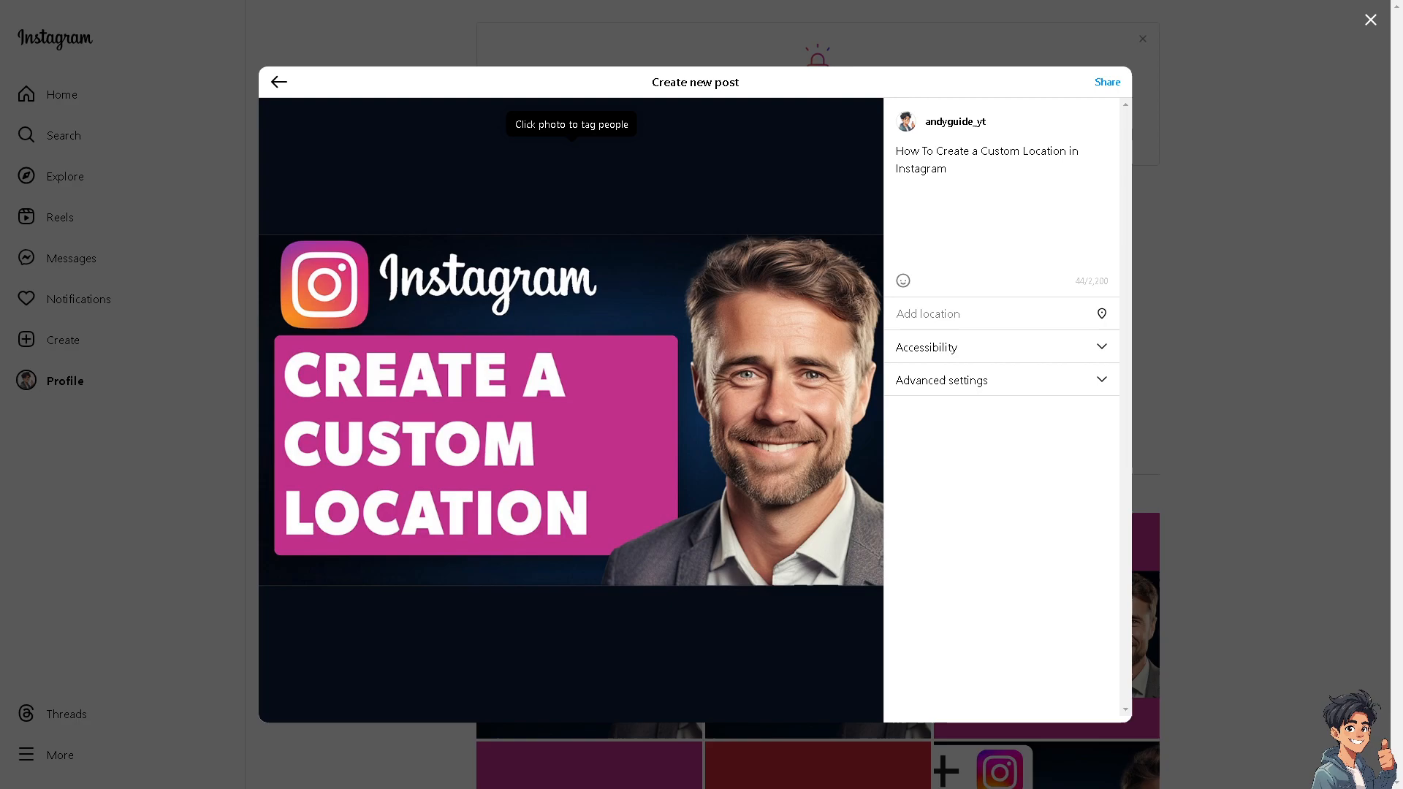
{"action": "left_click", "coordinate": [1106, 82]}
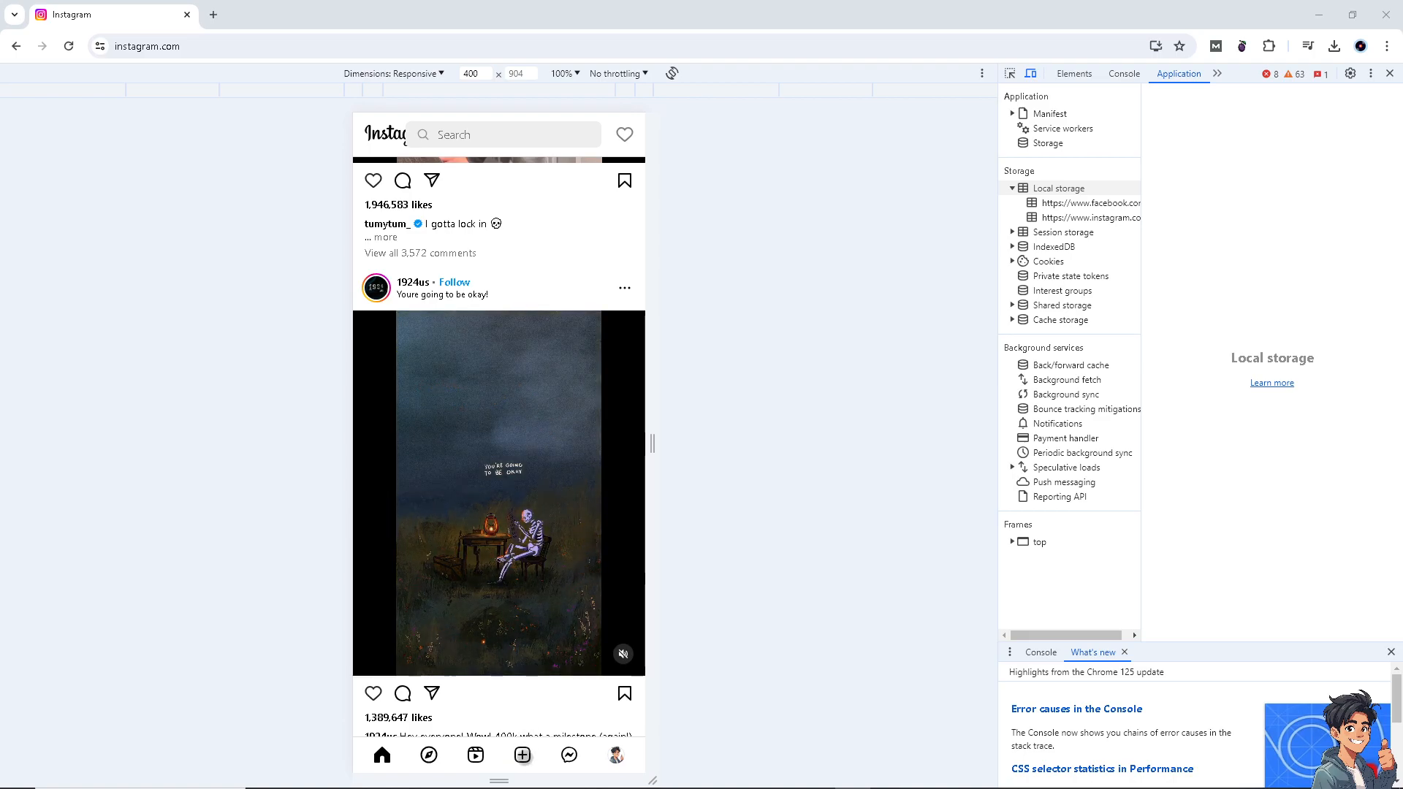
- Start a mobile new post with the Create a Custom Location image from the computer
{"action": "left_click", "coordinate": [522, 756]}
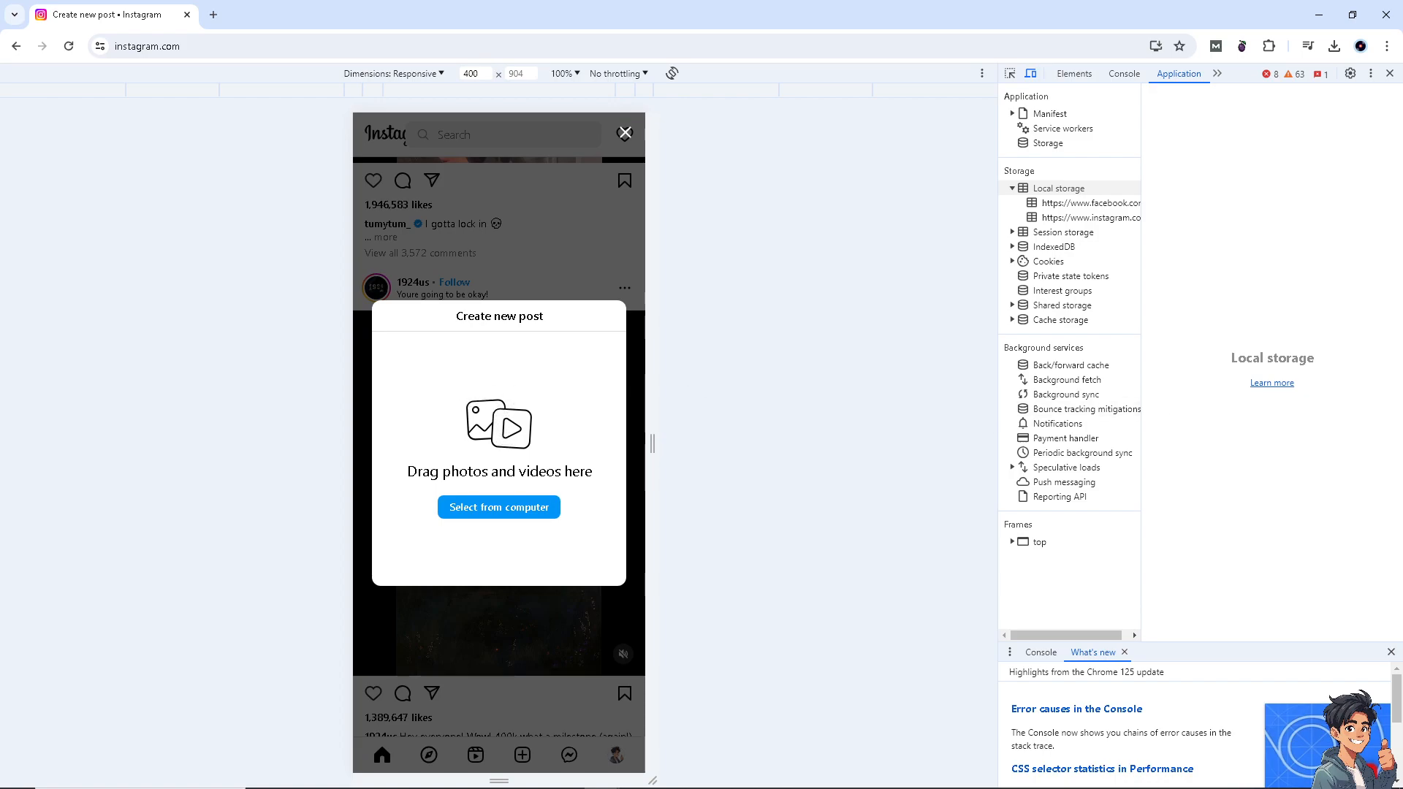
{"action": "left_click", "coordinate": [499, 507]}
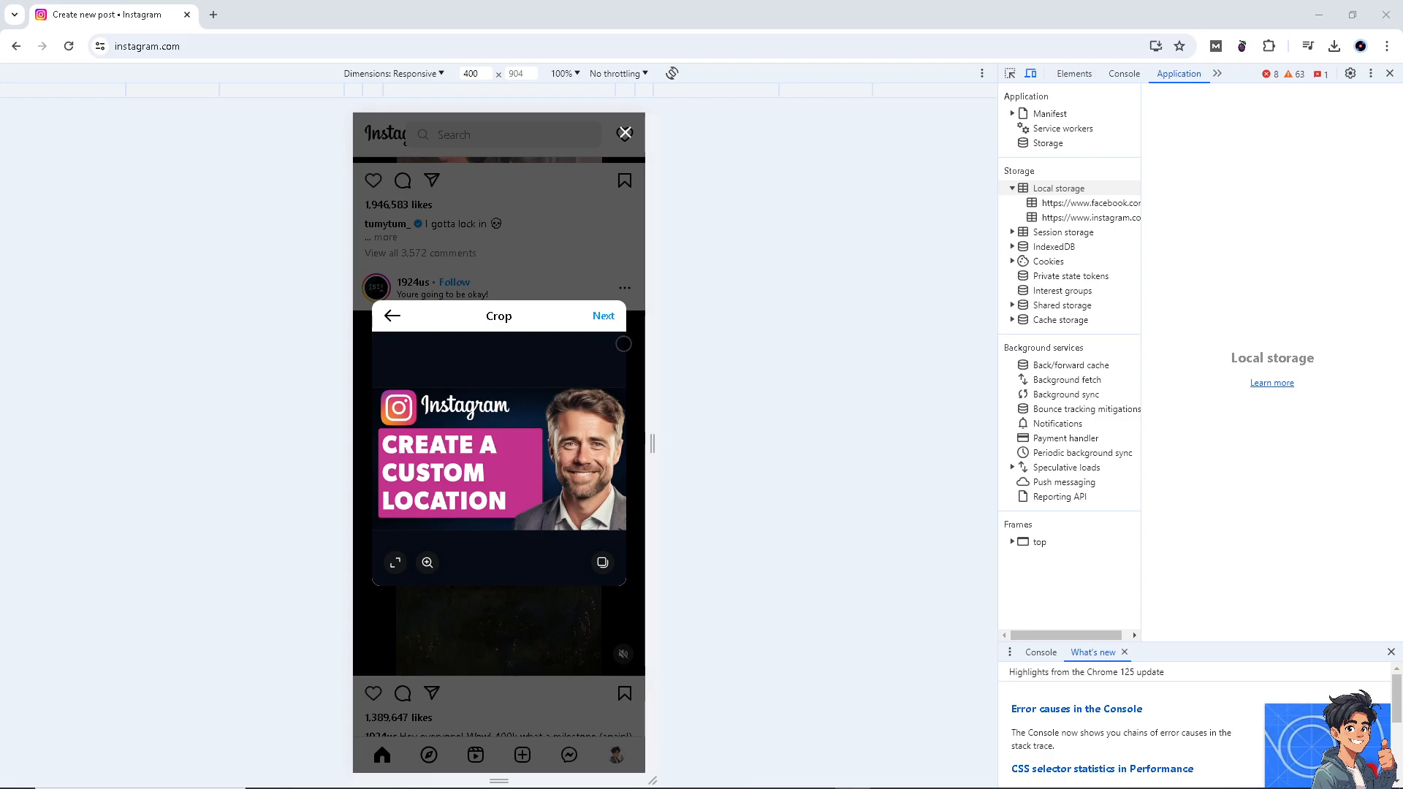
{"action": "left_click", "coordinate": [604, 316]}
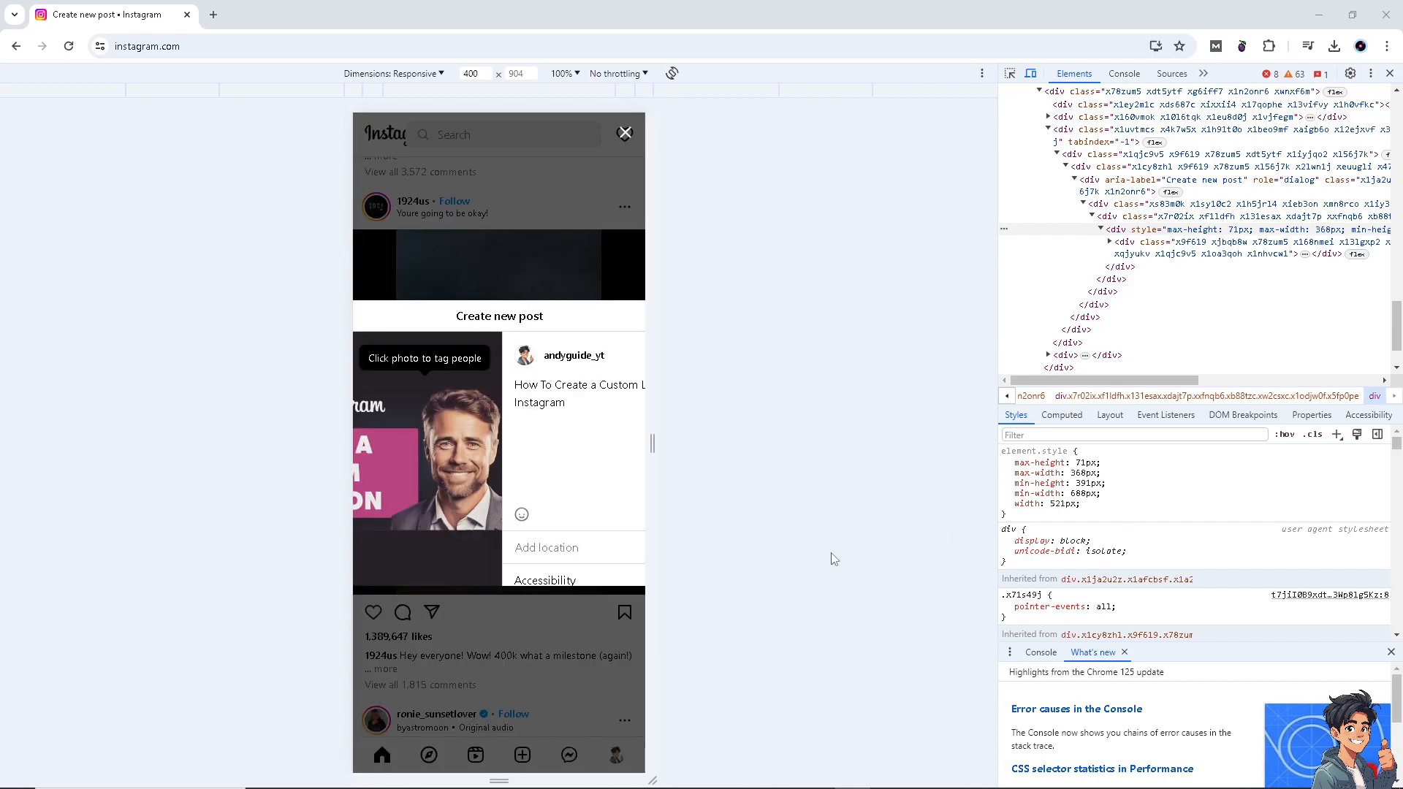
- Add the location 'manhata' and choose Manhatta from the suggestions
{"action": "left_click", "coordinate": [547, 546]}
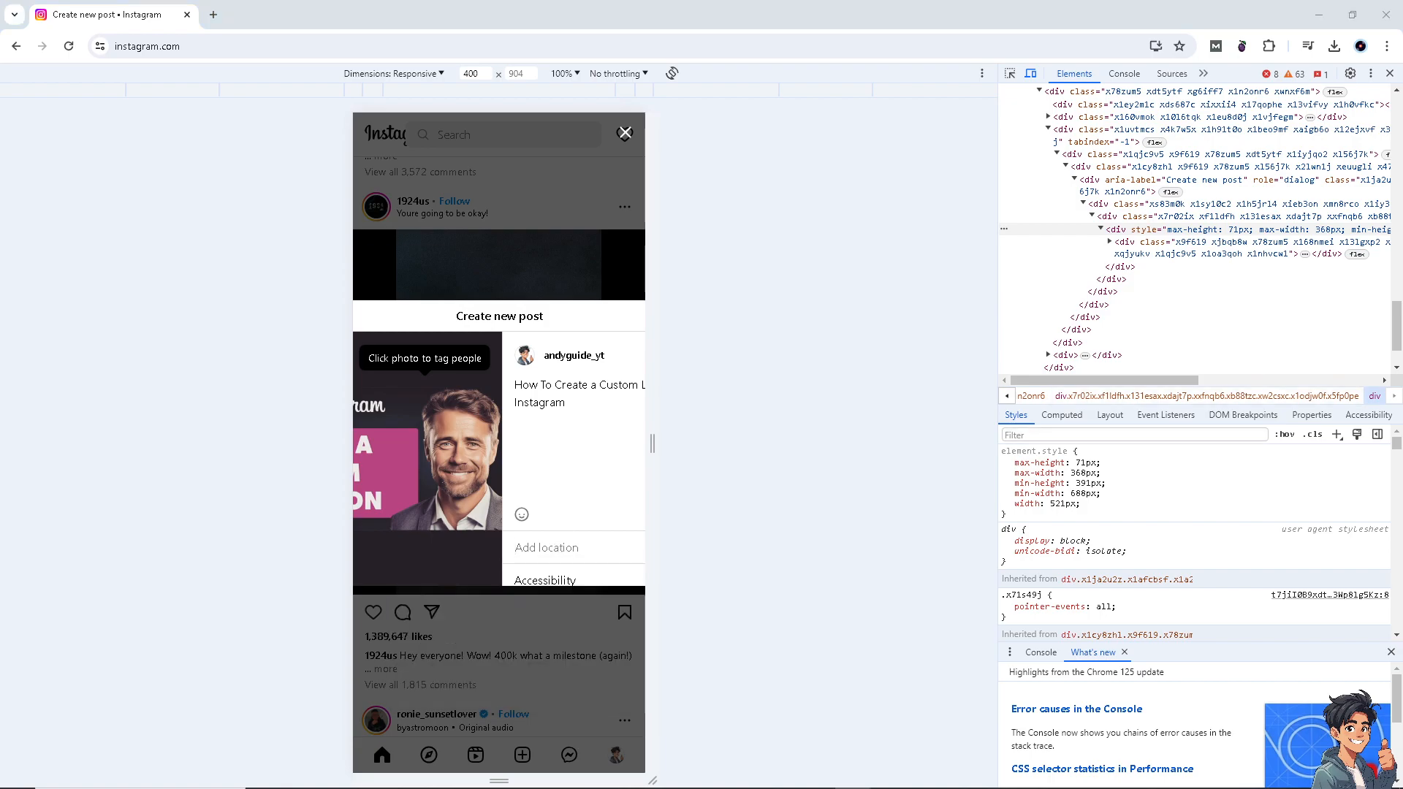
{"action": "mouse_move", "coordinate": [795, 546]}
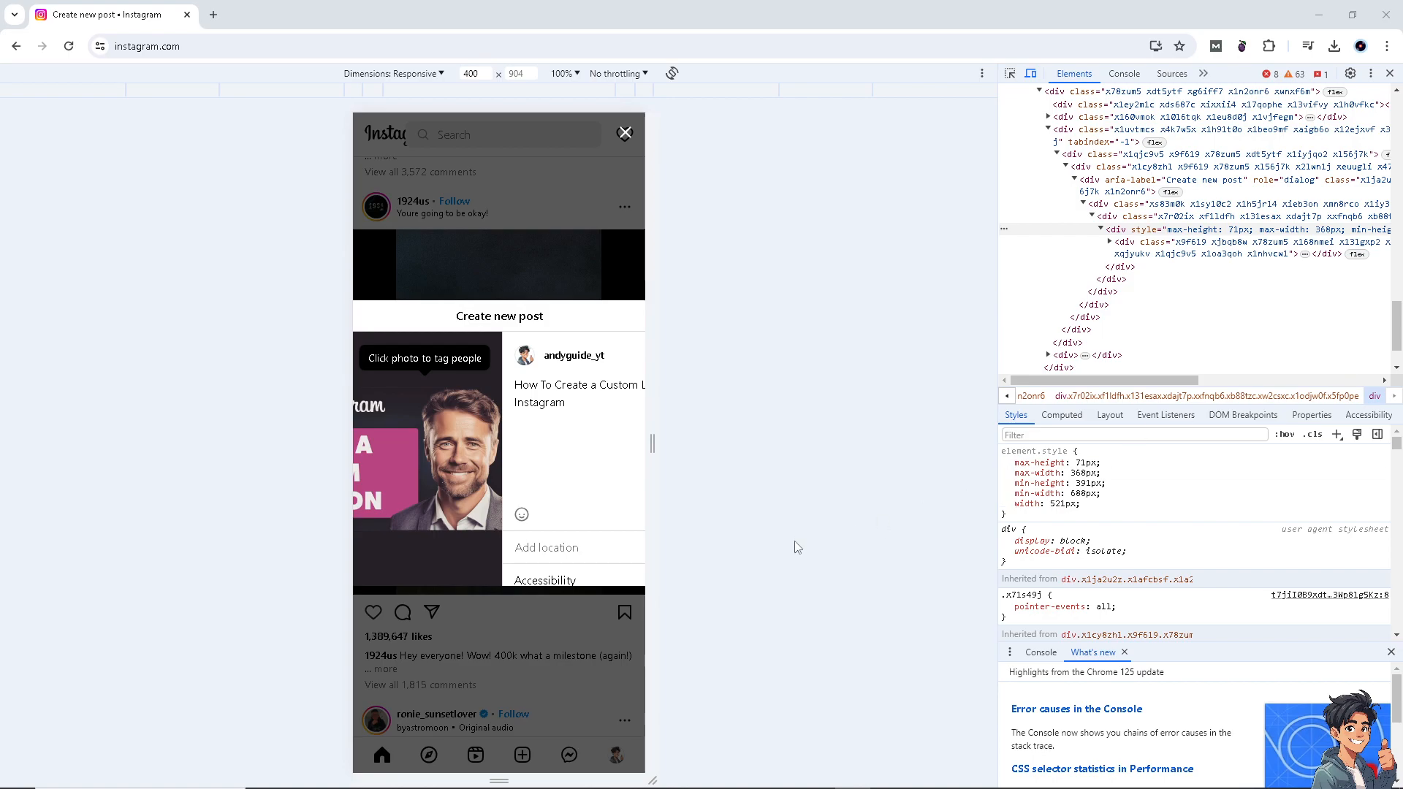
{"action": "left_click", "coordinate": [547, 546]}
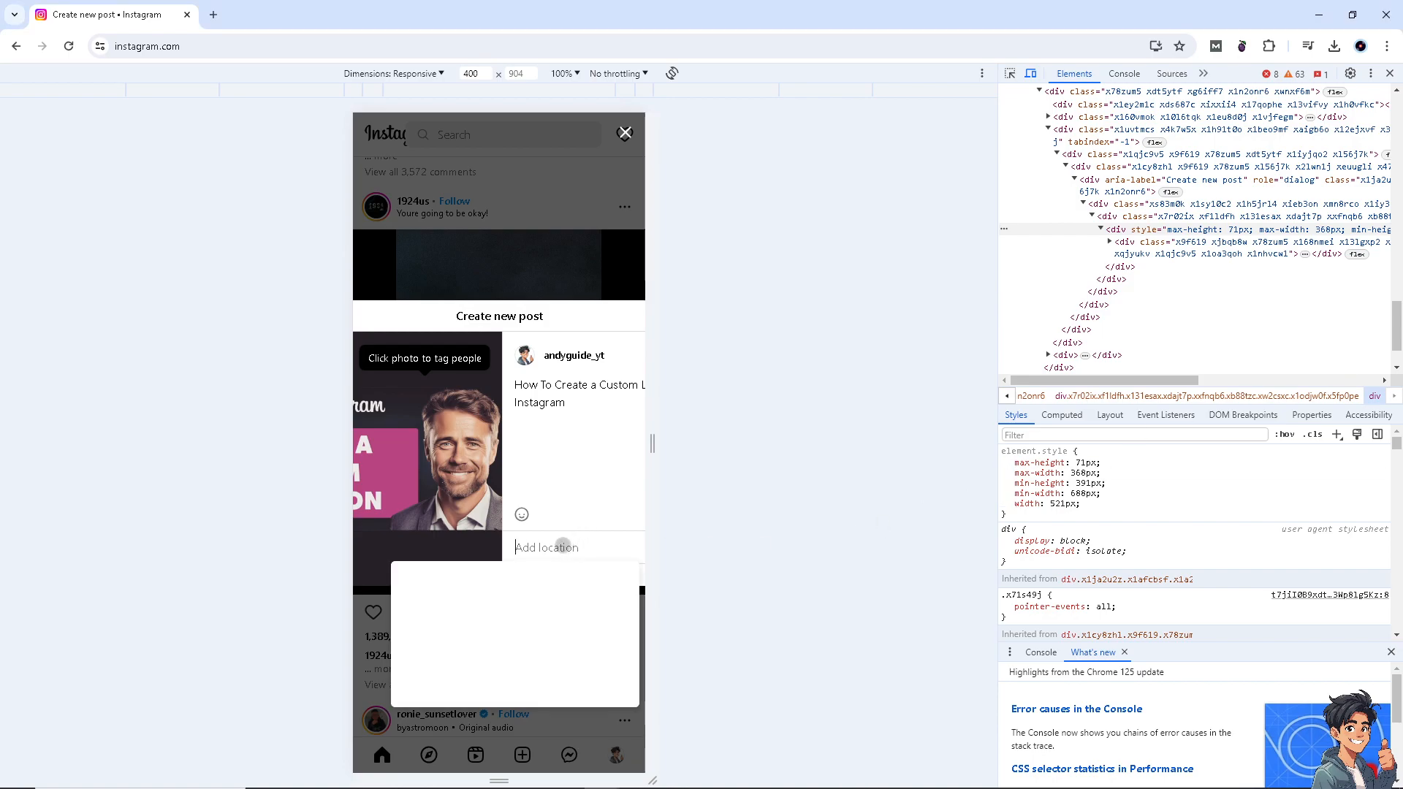
{"action": "type", "text": "manhata"}
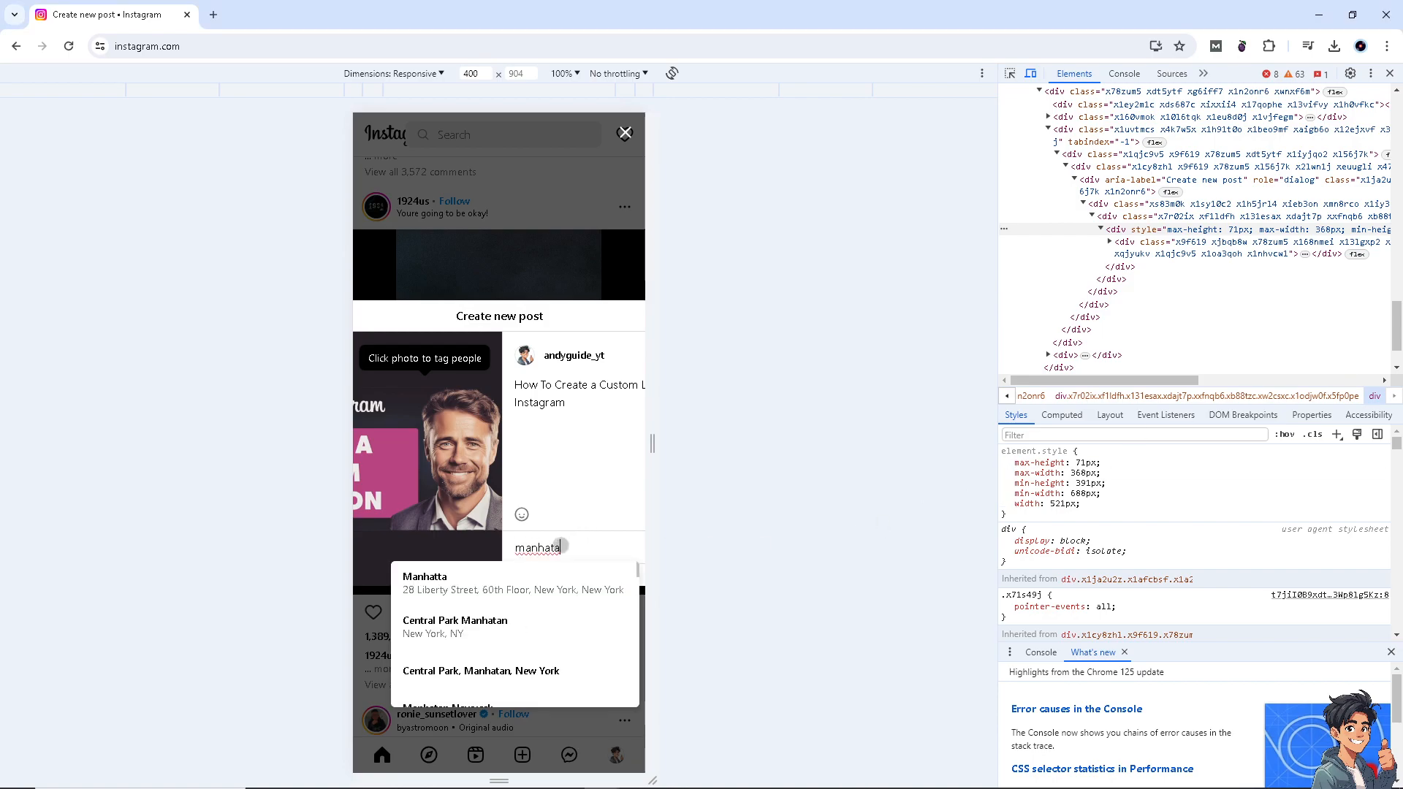
{"action": "left_click", "coordinate": [425, 575]}
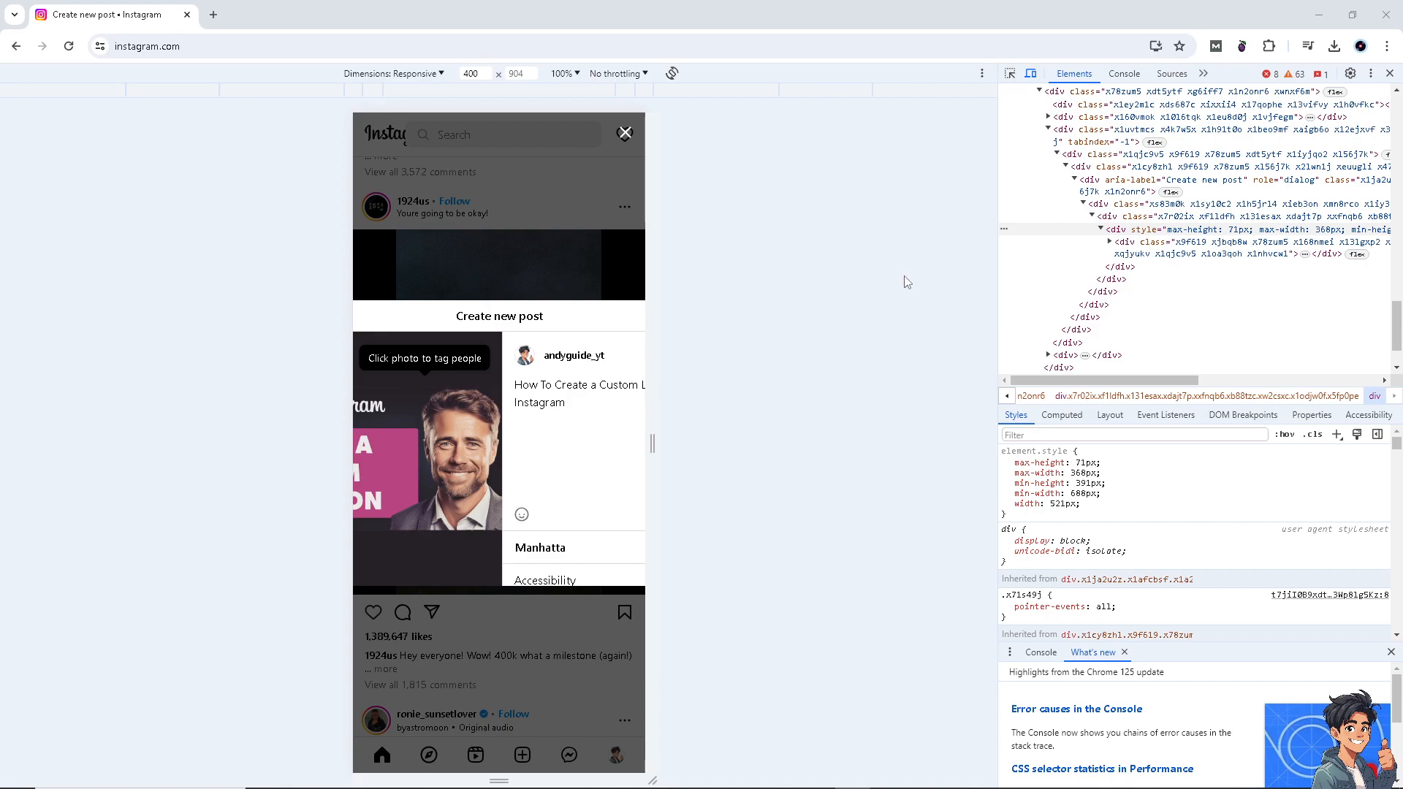
{"action": "mouse_move", "coordinate": [839, 273]}
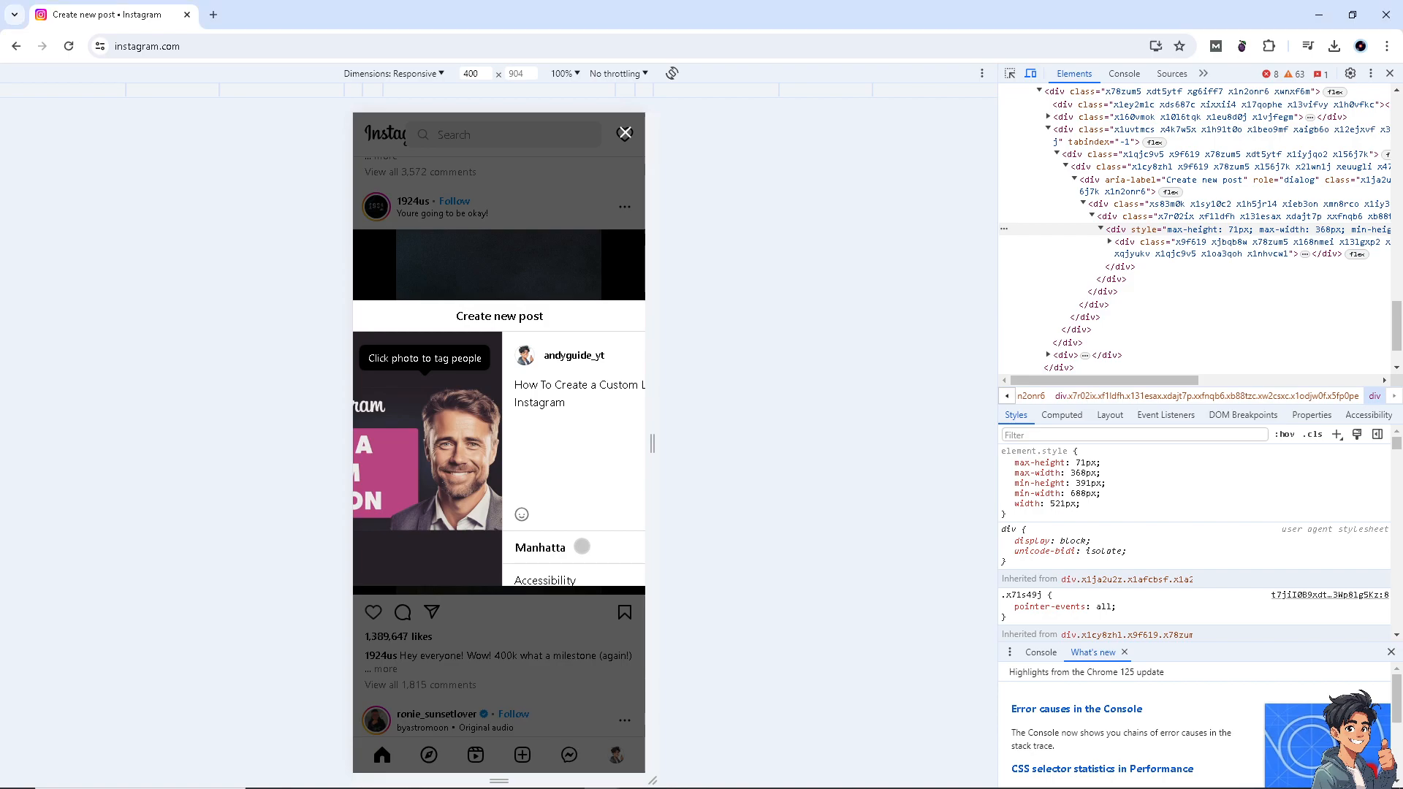
{"action": "scroll", "scroll_direction": "down", "scroll_amount": 3}
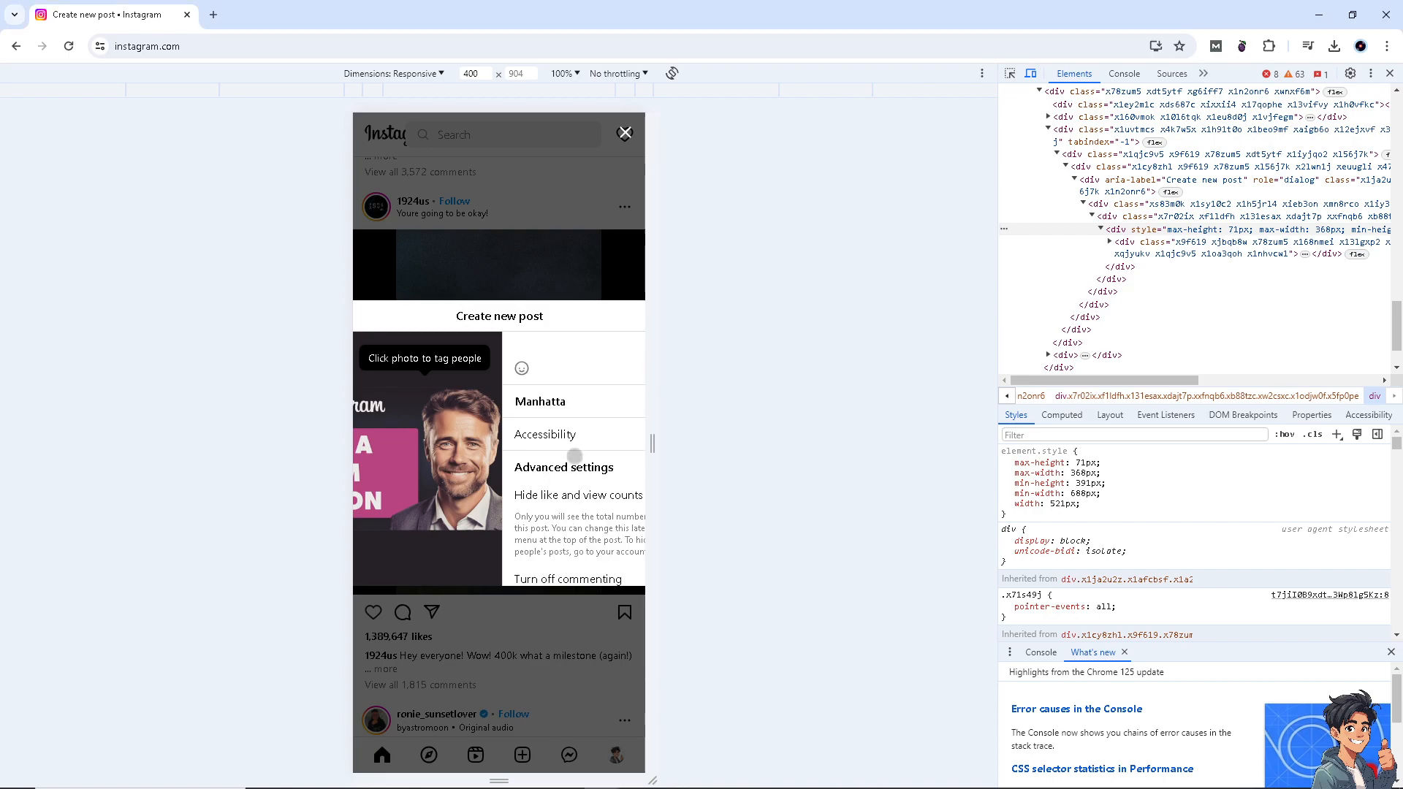